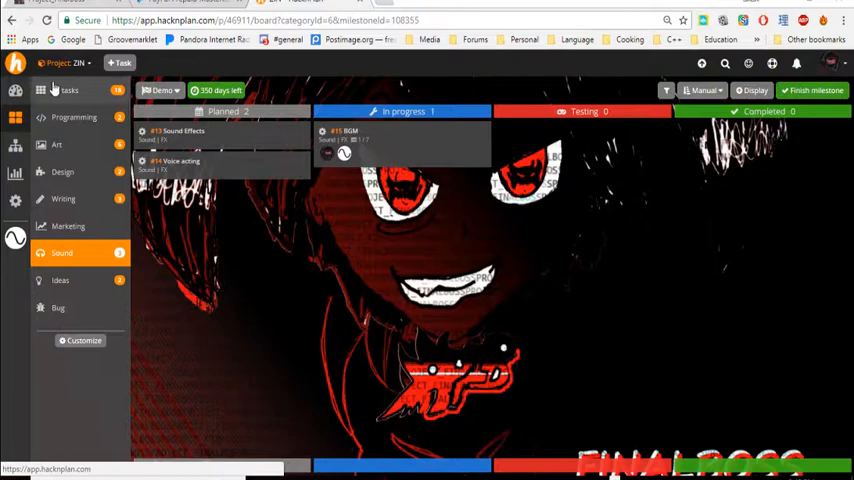
mouse_move(58, 144)
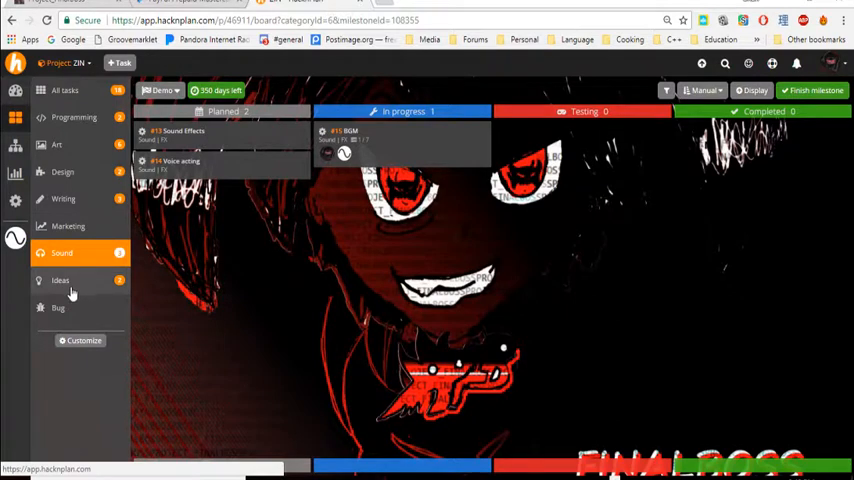
mouse_move(64, 90)
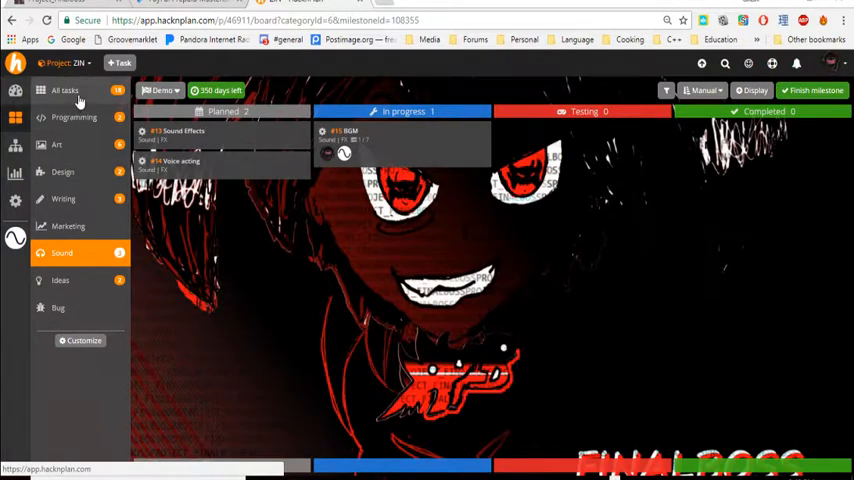
Step: Show every task in the project and look down through the board columns
click(64, 90)
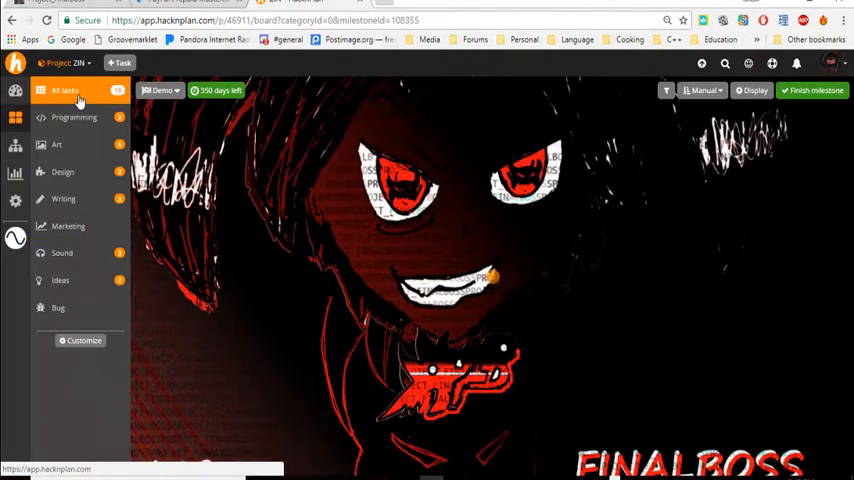
click(64, 92)
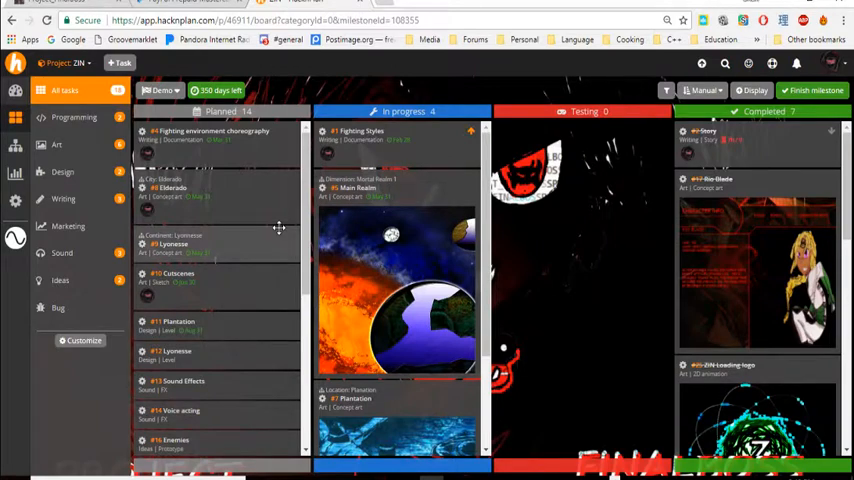
scroll(down, 3)
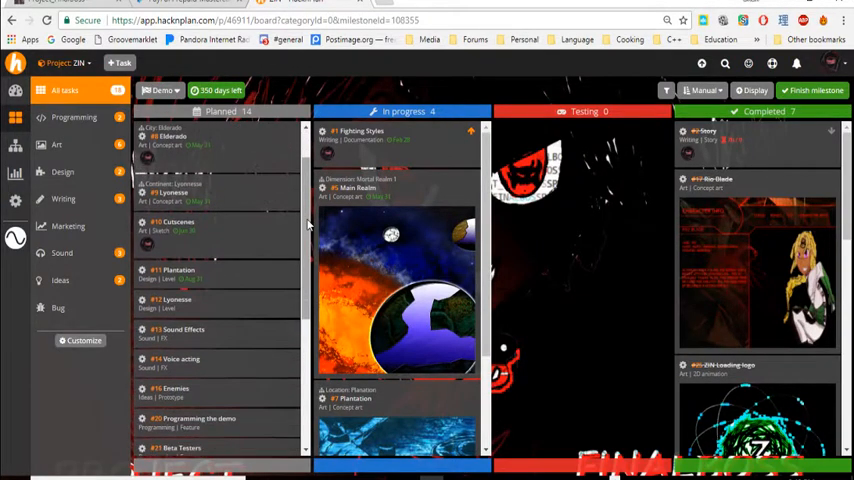
scroll(down, 3)
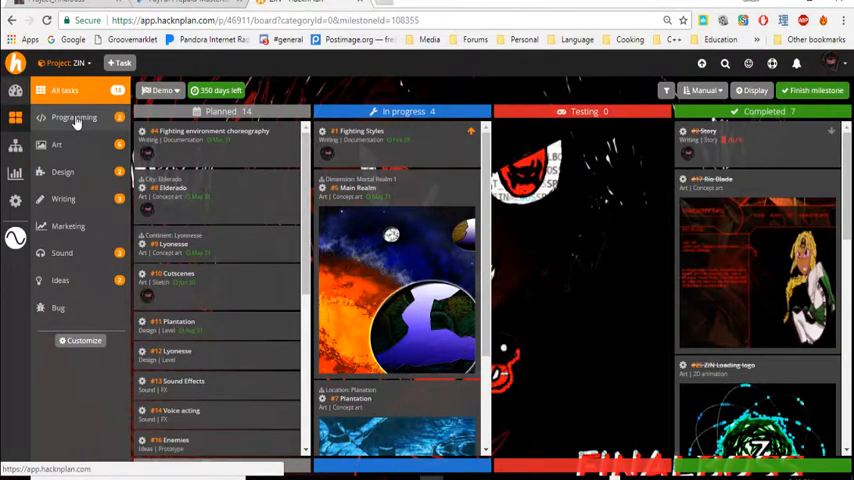
Step: Filter the board to the Programming tasks, then to only the Art tasks
click(74, 116)
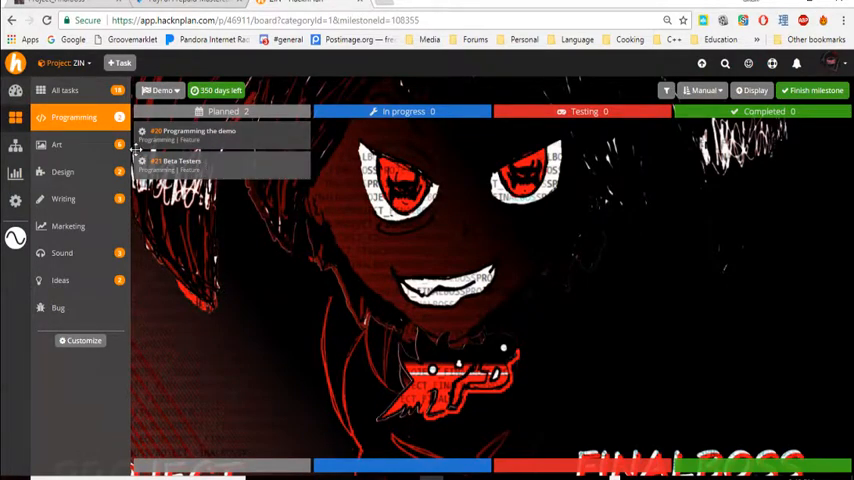
mouse_move(92, 148)
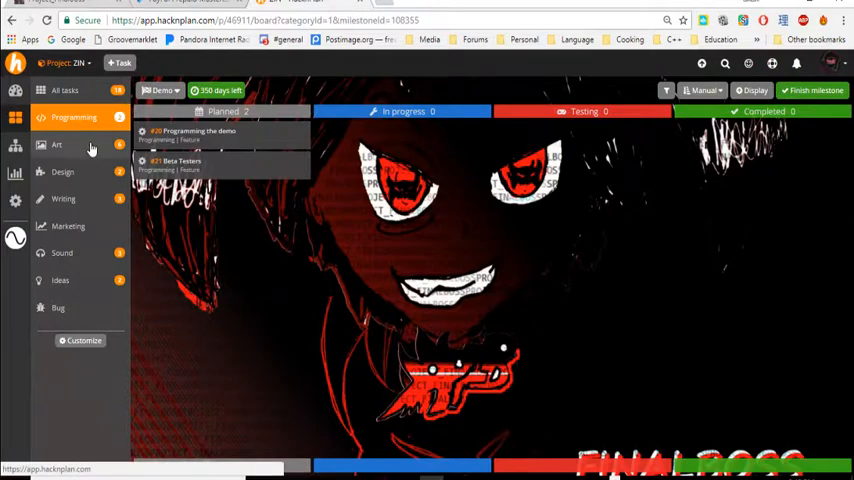
click(58, 144)
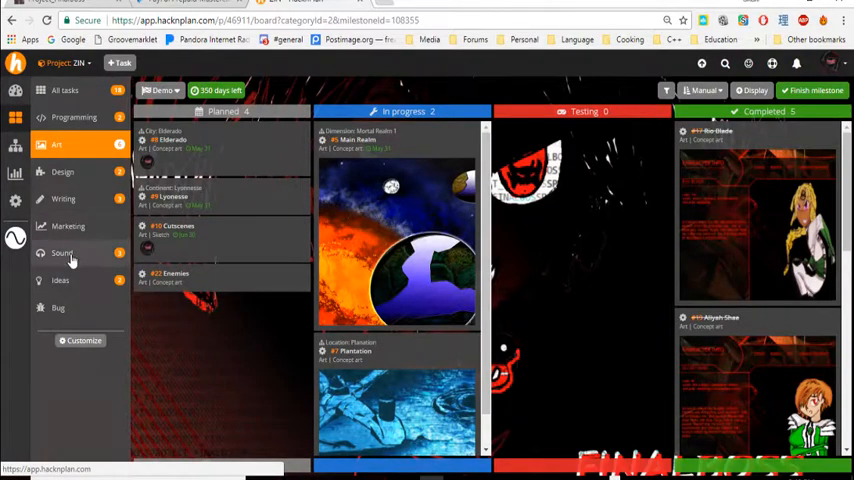
Step: Switch the board to the Sound category that holds the BGM task
click(62, 252)
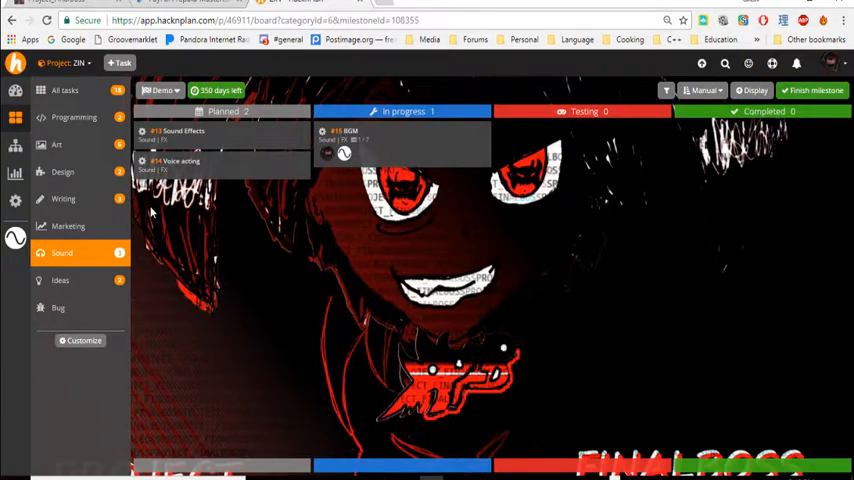
mouse_move(392, 204)
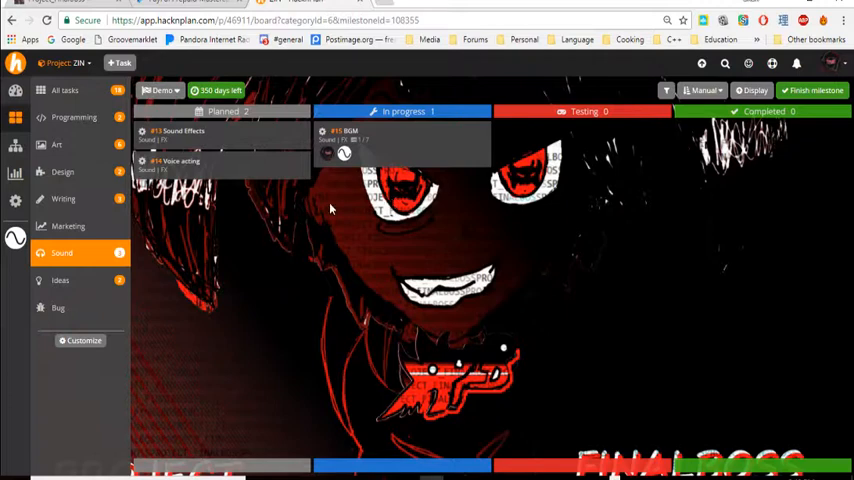
mouse_move(312, 218)
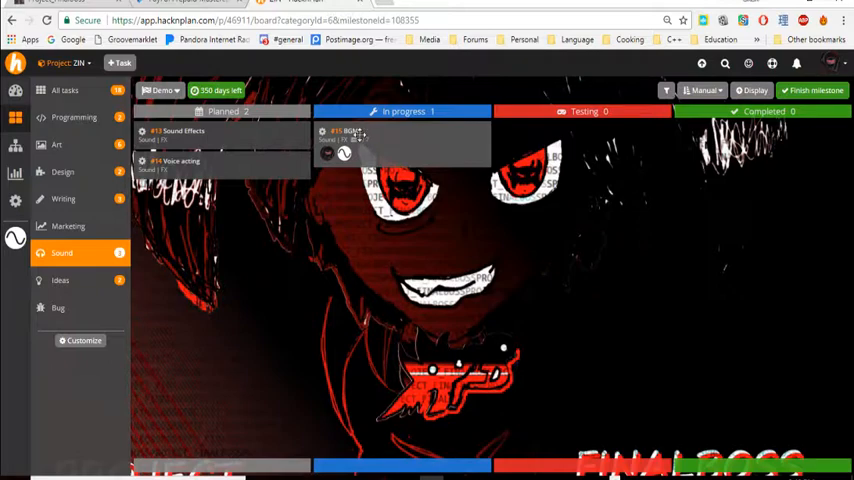
Step: Open the #15 BGM task's detail panel with its fields and subtasks
click(350, 132)
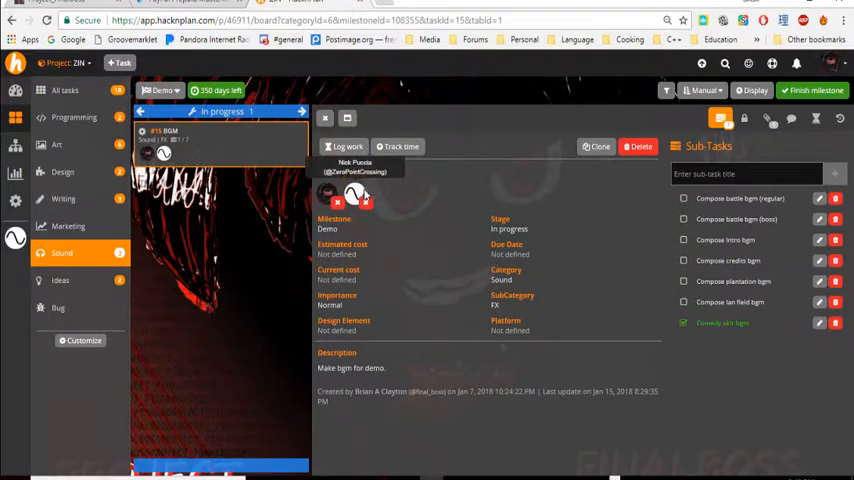
mouse_move(620, 188)
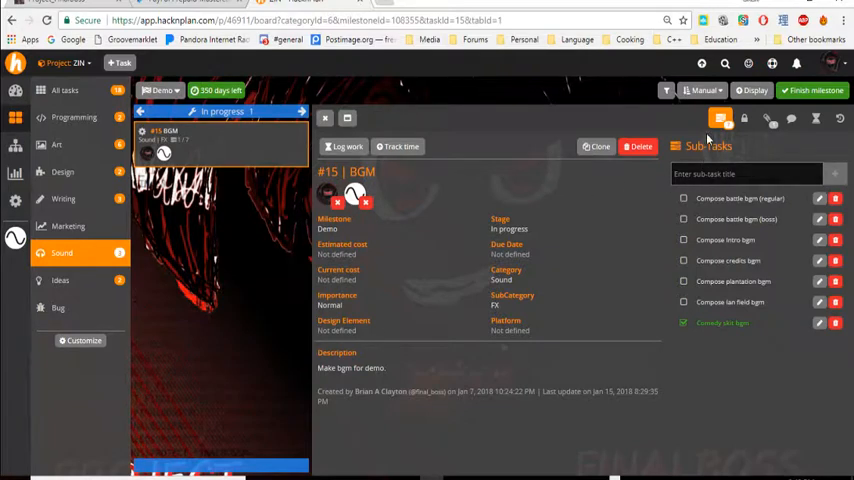
mouse_move(754, 142)
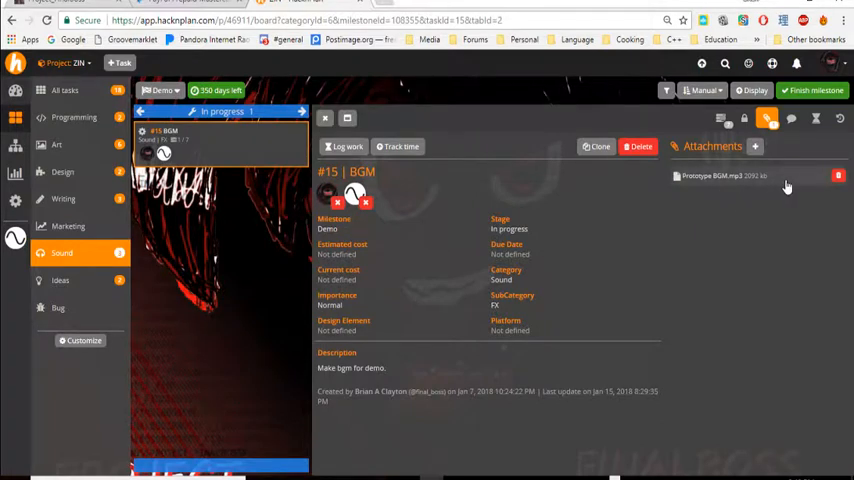
mouse_move(756, 148)
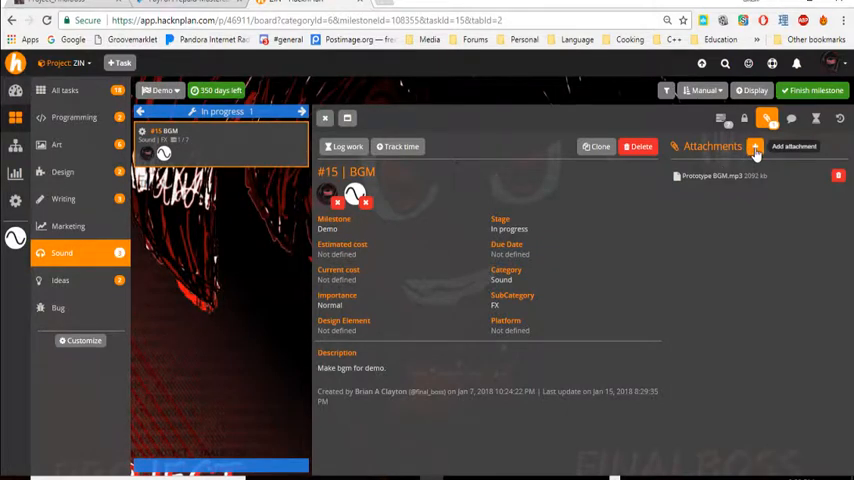
Step: Start adding an attachment to the BGM task so the file chooser appears
click(792, 146)
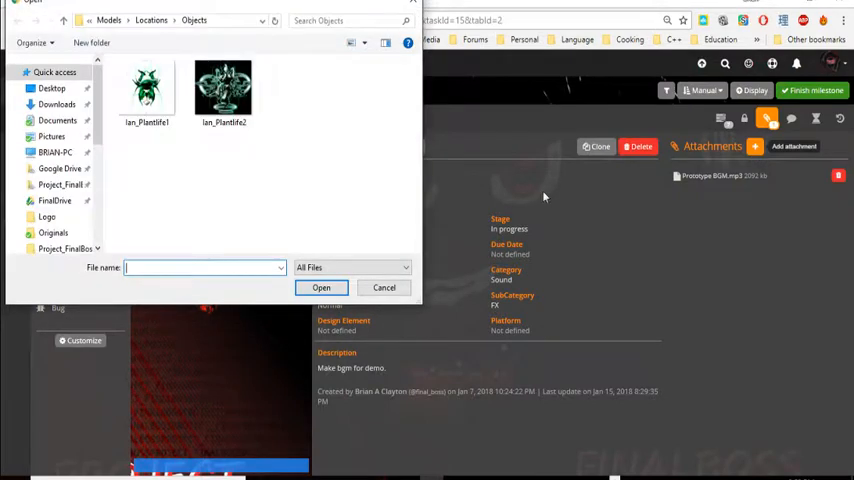
mouse_move(102, 104)
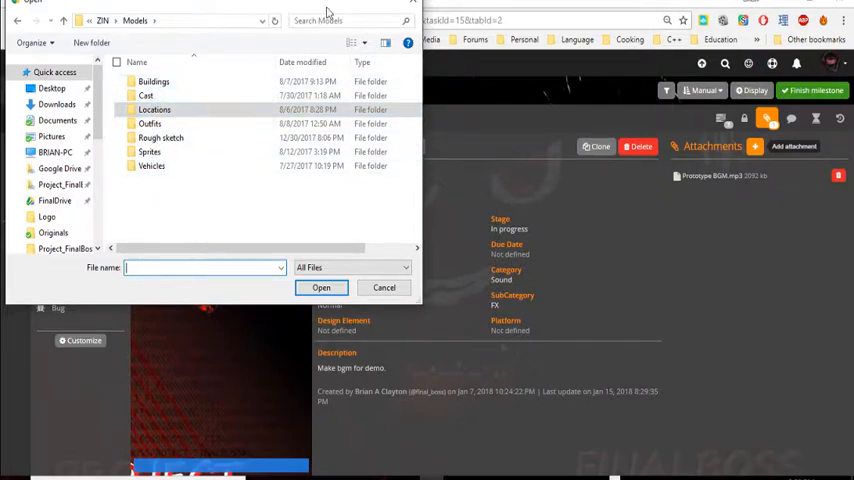
Step: Cancel the upload and close the task, returning to the Sound board
click(384, 288)
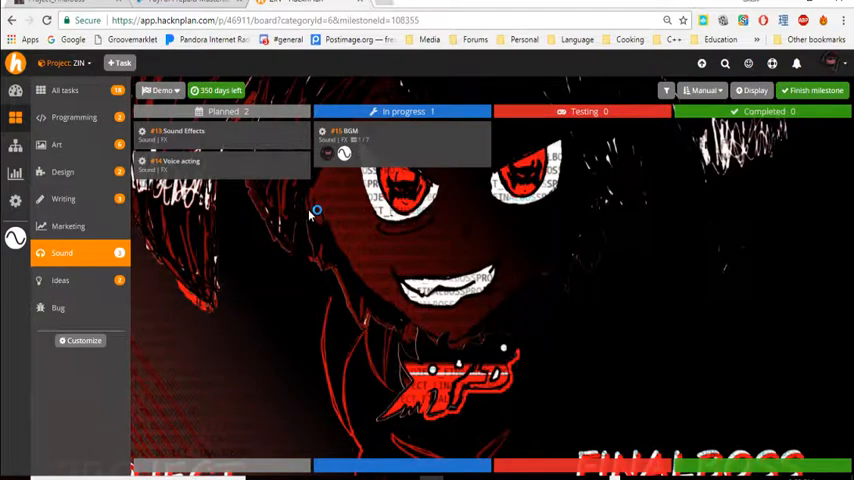
mouse_move(302, 396)
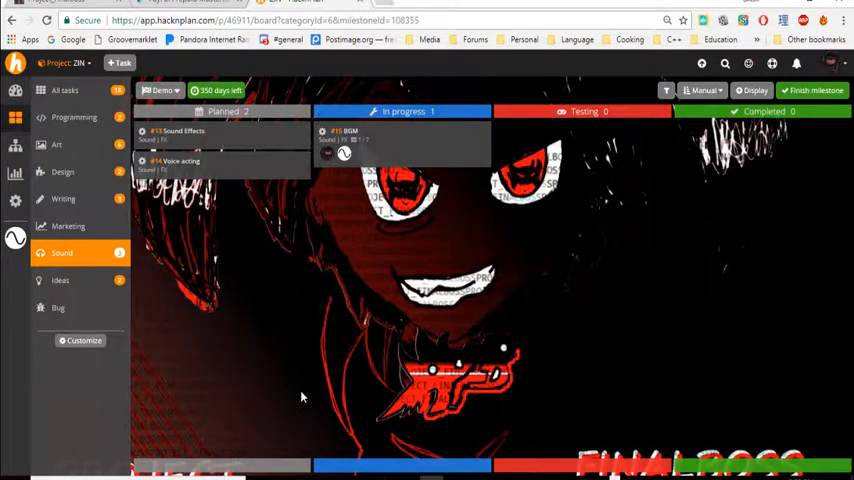